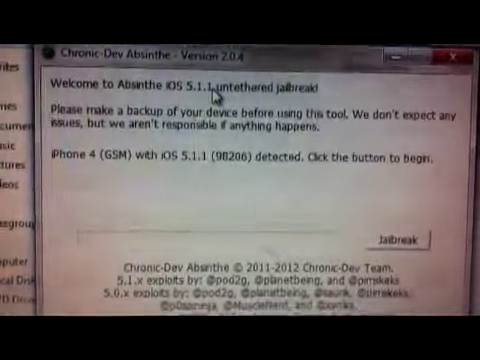
- Start the jailbreak on the detected iPhone 4 running iOS 5.1.1
{"action": "left_click", "coordinate": [428, 228]}
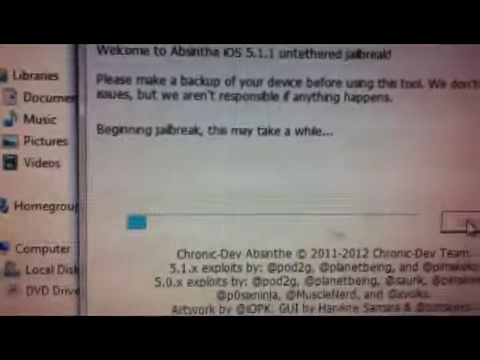